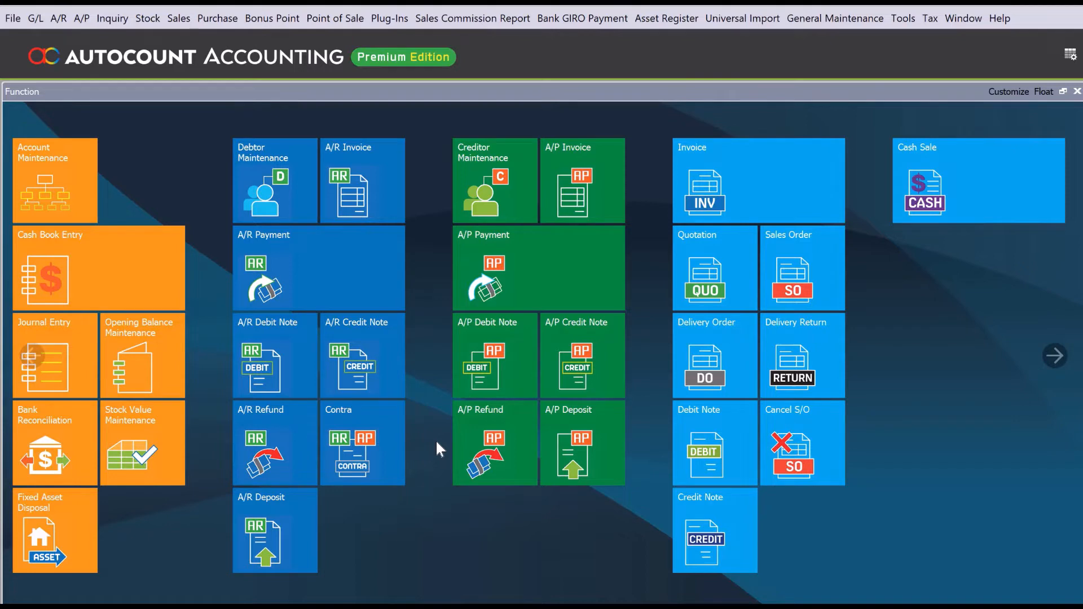
mouse_move(504, 513)
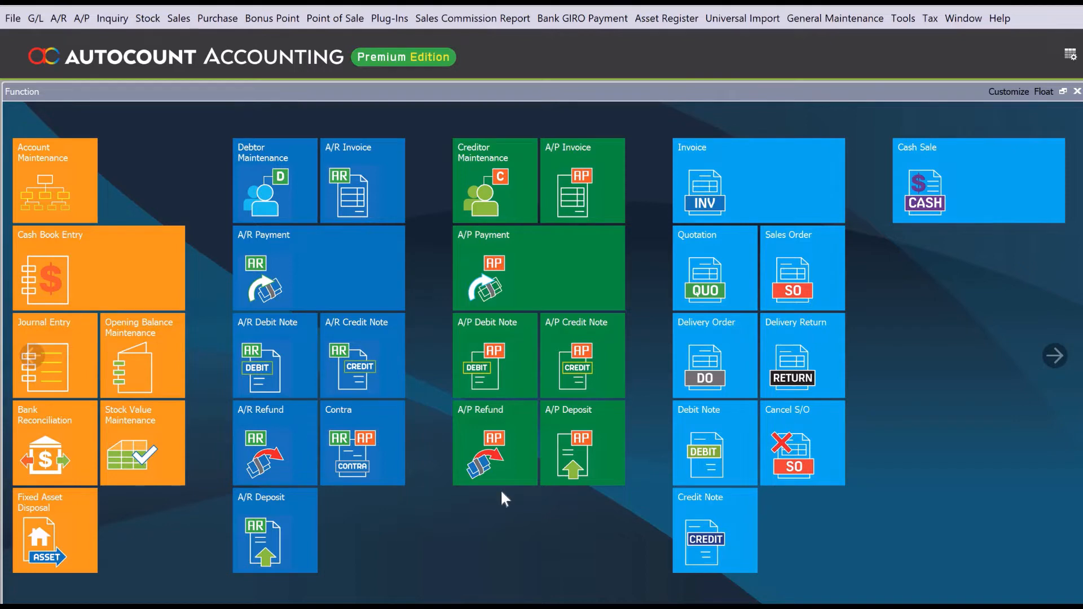
mouse_move(908, 30)
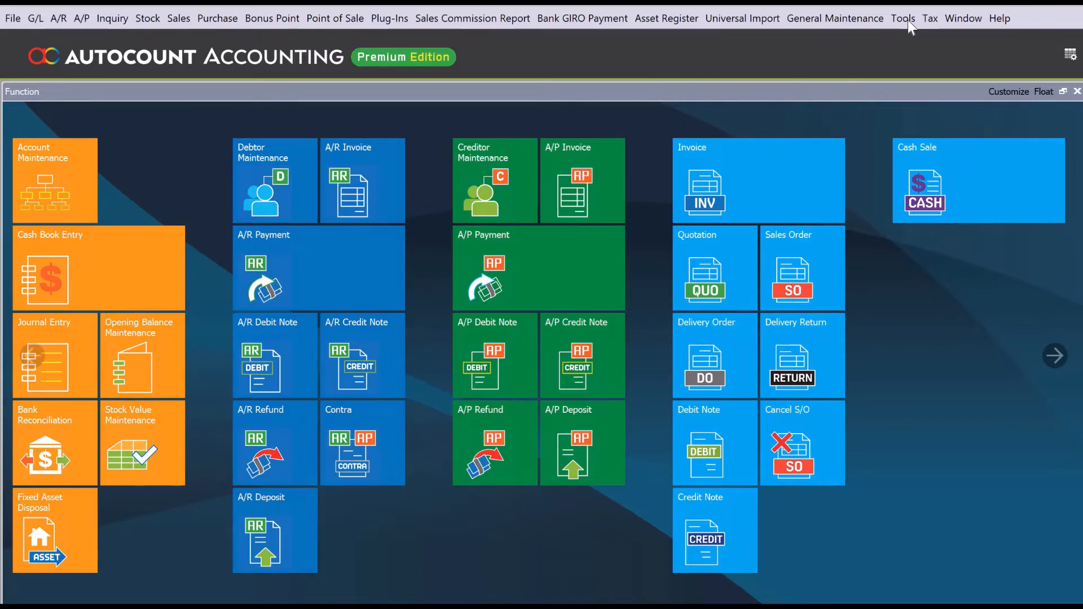
Step: Show the Invoicing > Bonus Point options and list the calculation methods
click(903, 18)
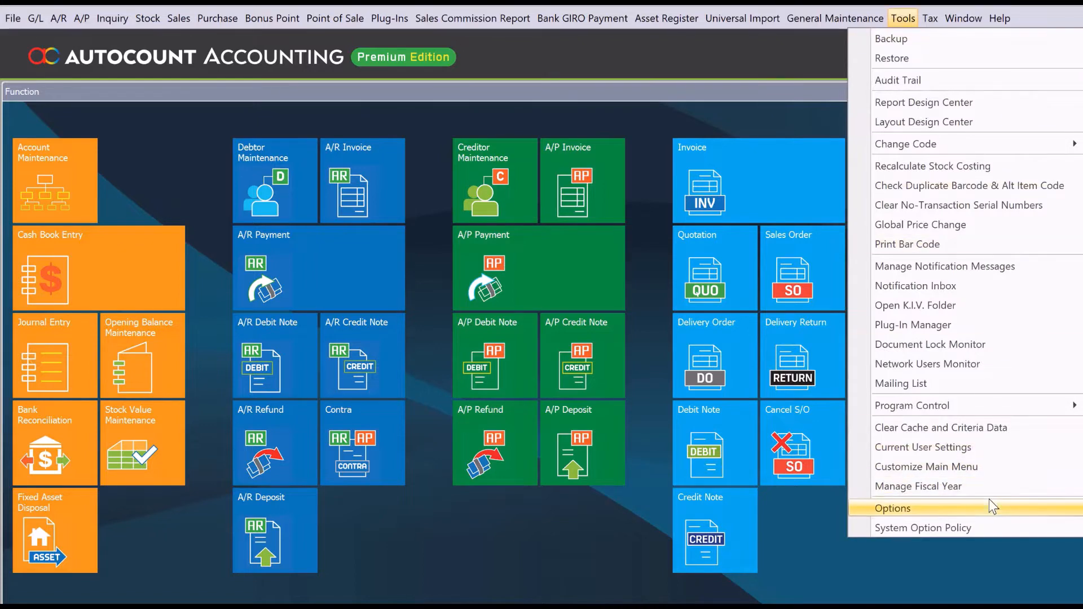
click(893, 508)
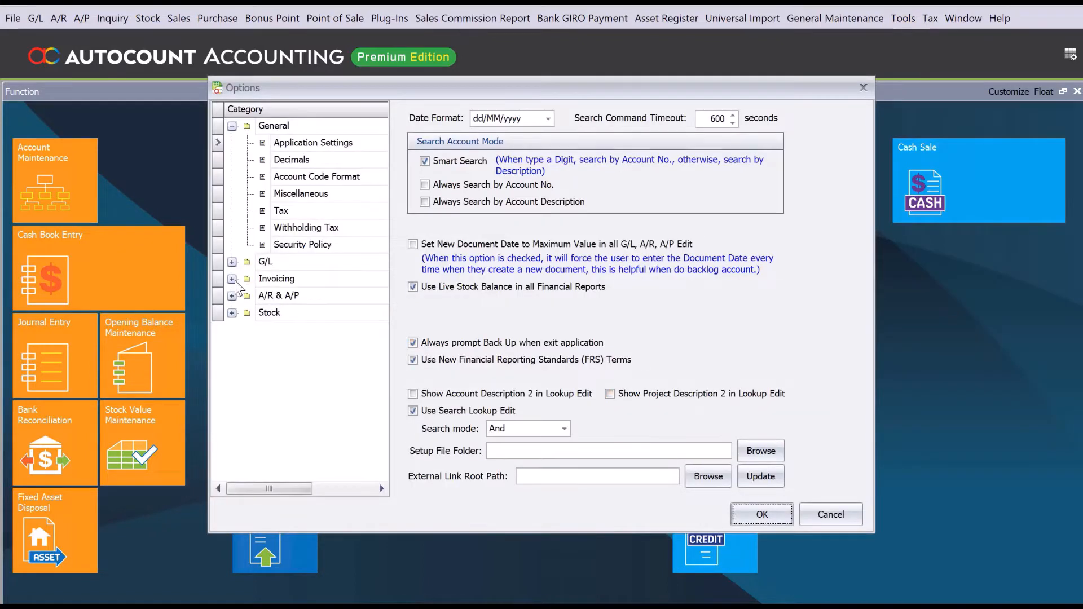
click(231, 279)
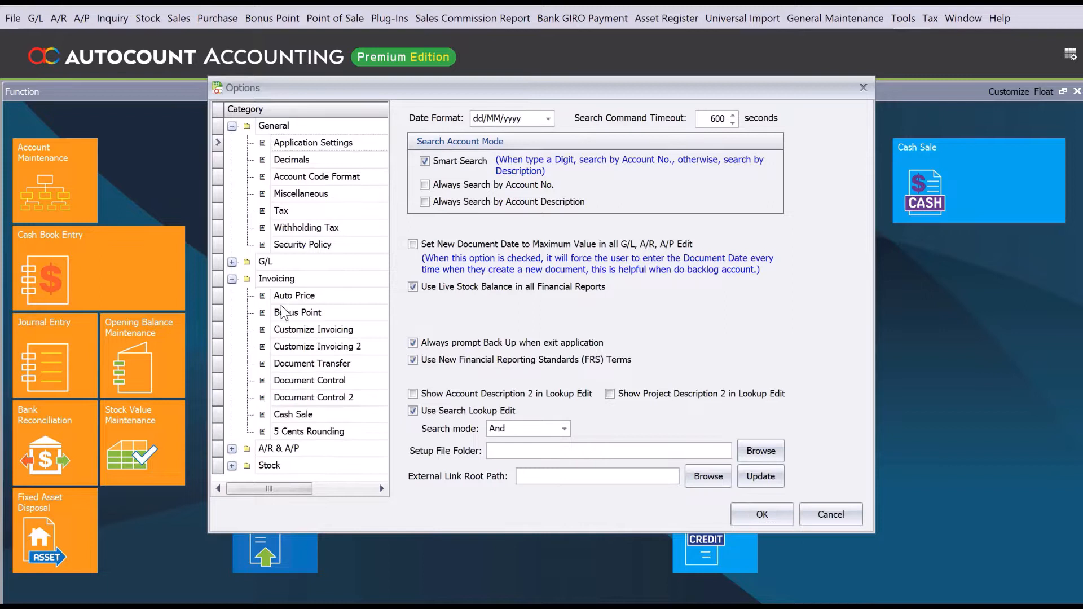
click(297, 313)
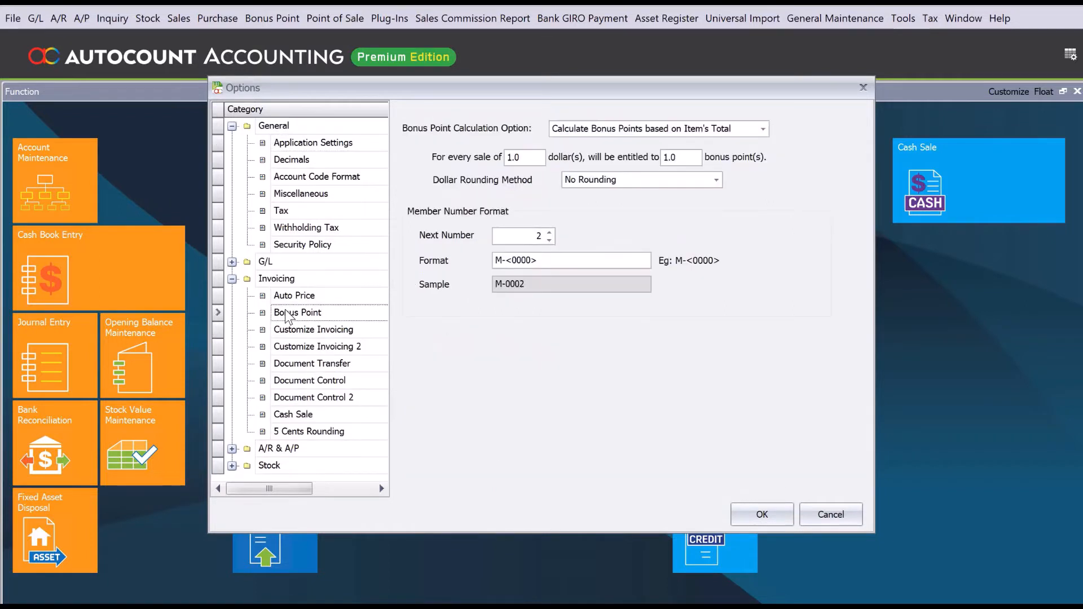
click(762, 129)
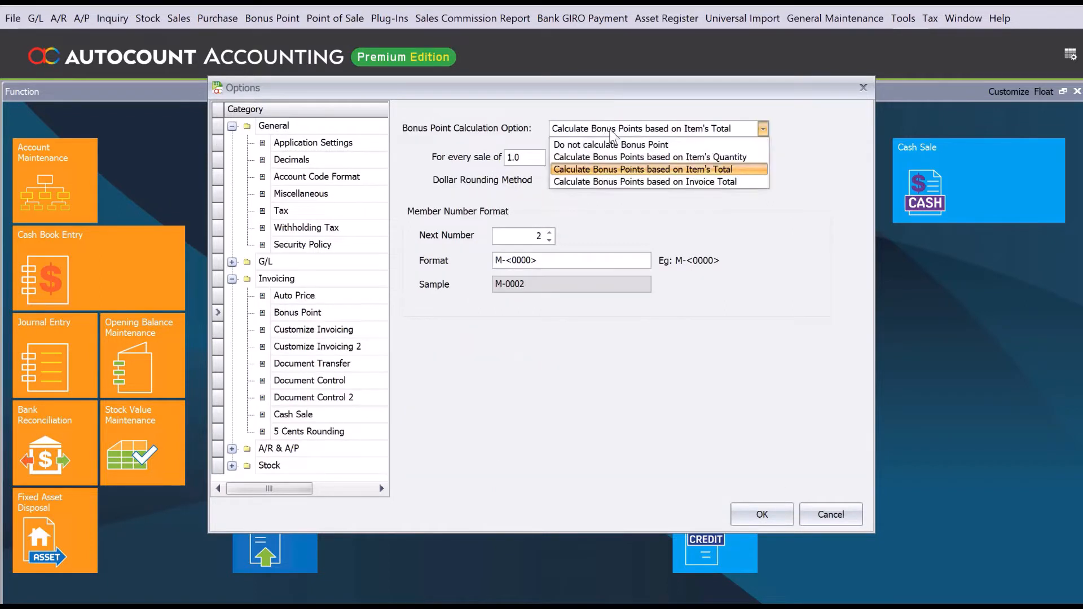
mouse_move(619, 158)
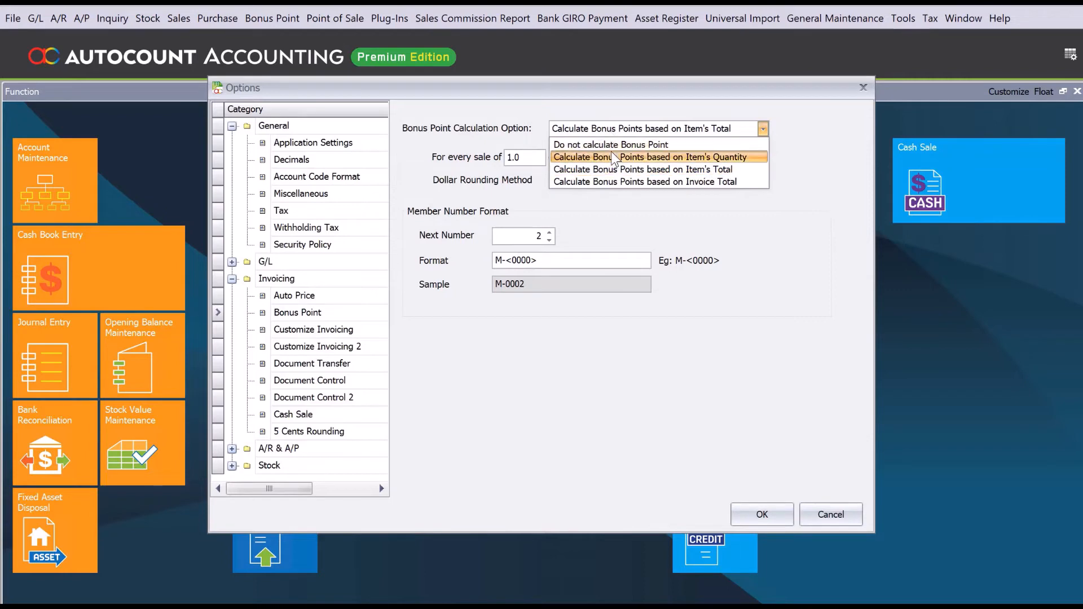
mouse_move(583, 162)
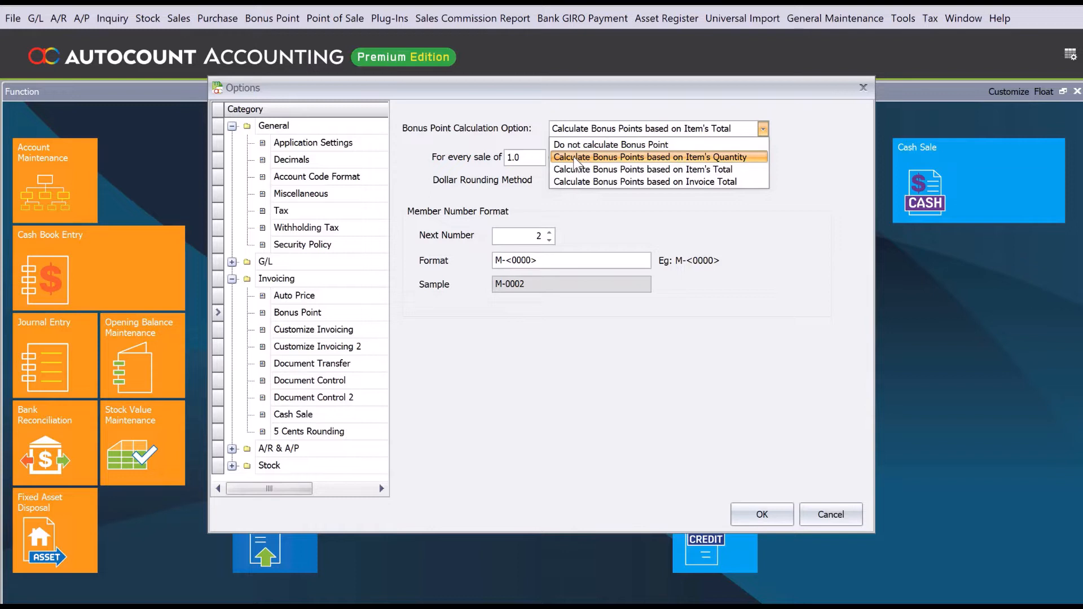
Step: Choose 'Calculate Bonus Points based on Item's Quantity' as the calculation option
click(652, 157)
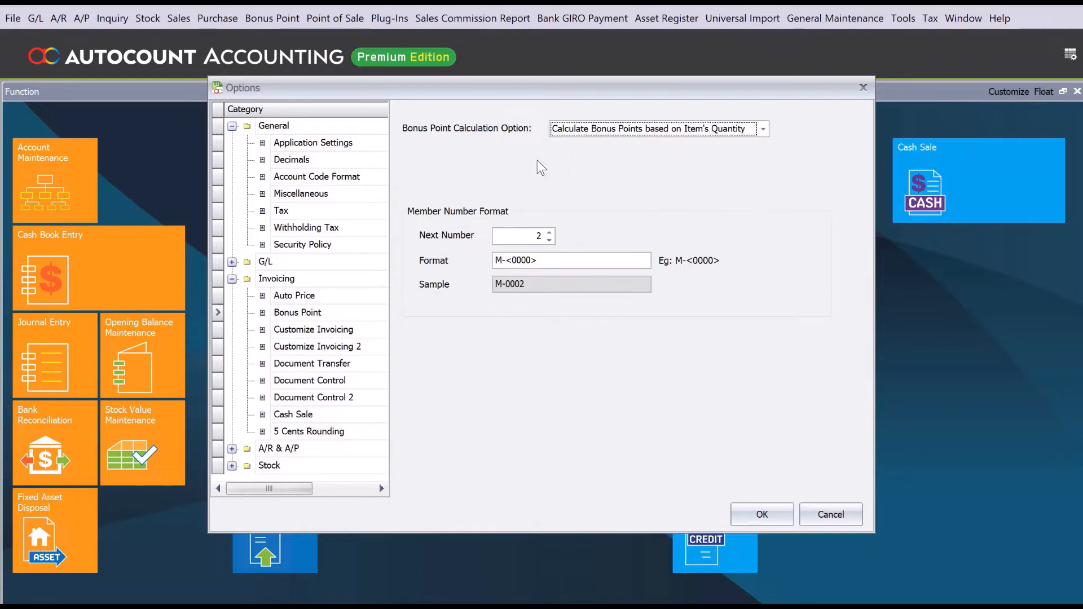
mouse_move(611, 170)
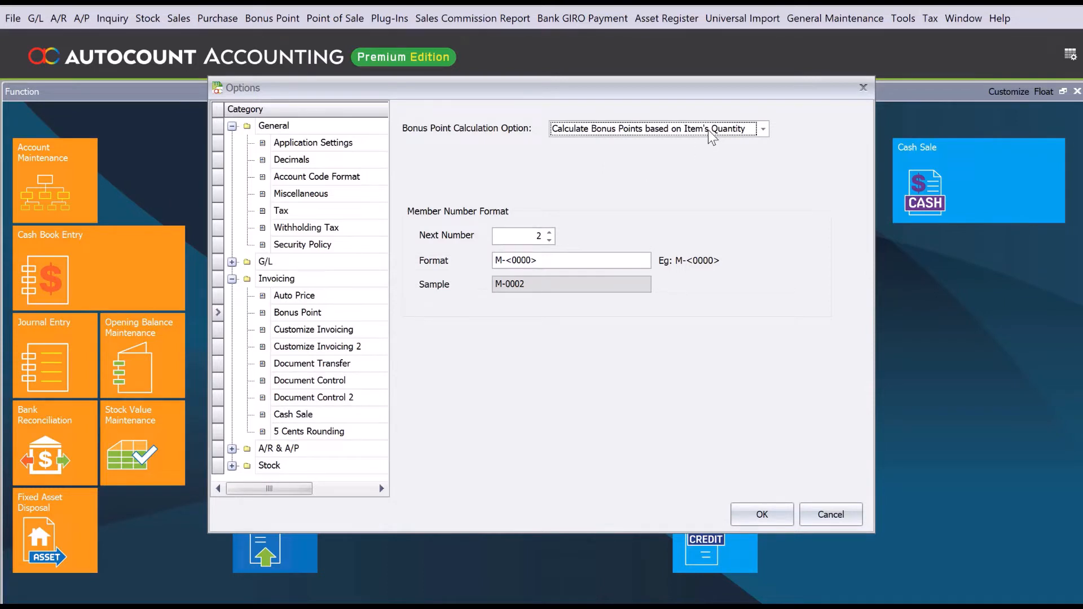
mouse_move(604, 168)
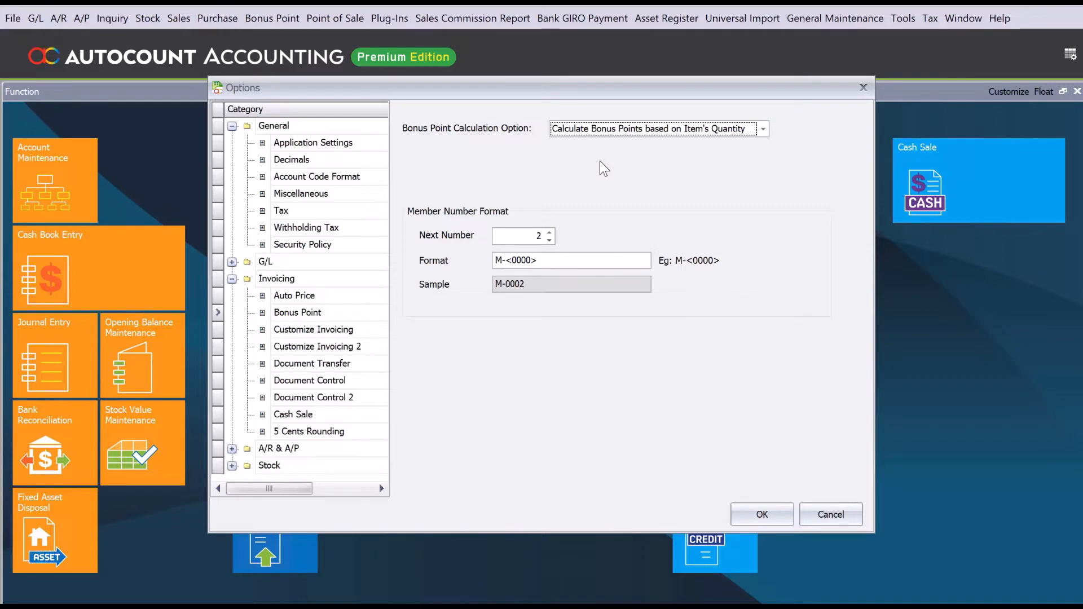
mouse_move(149, 18)
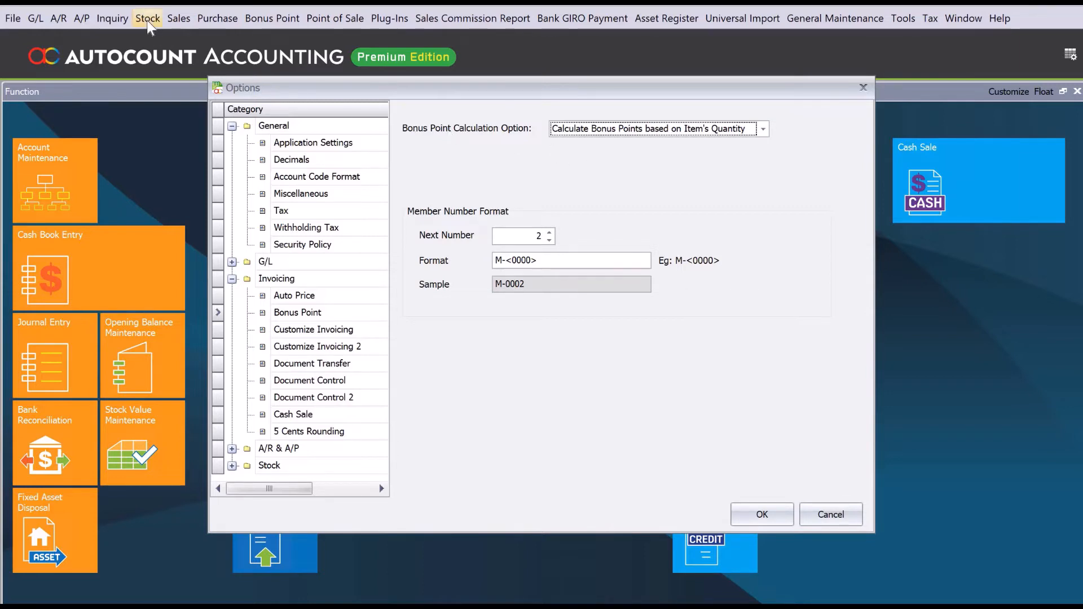
Step: Open stock item 1001 Product A's Sales Entitlement tab at the bonus points field
click(831, 514)
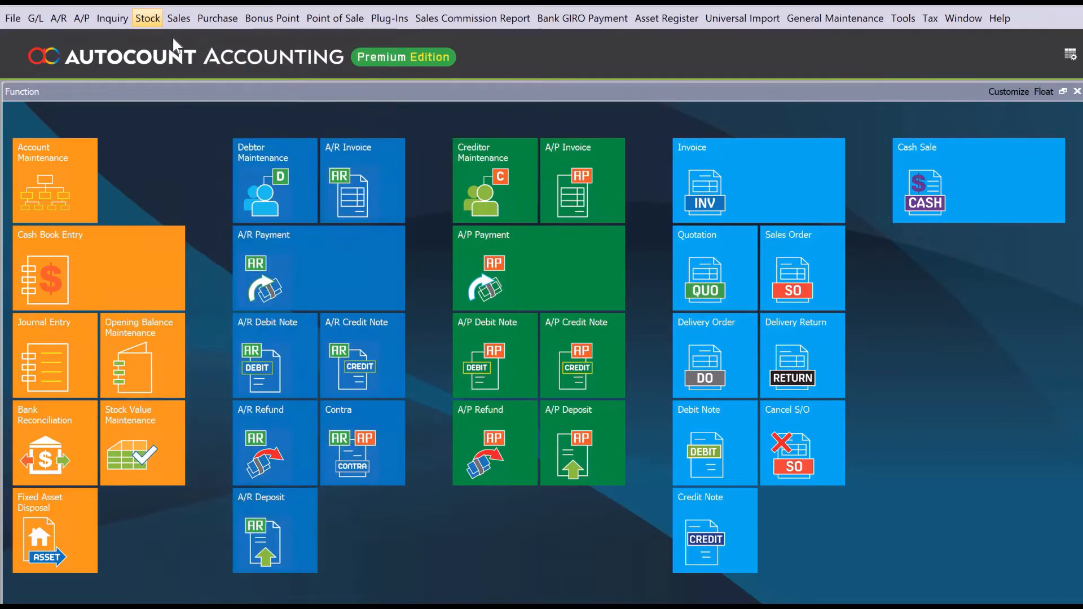
click(148, 17)
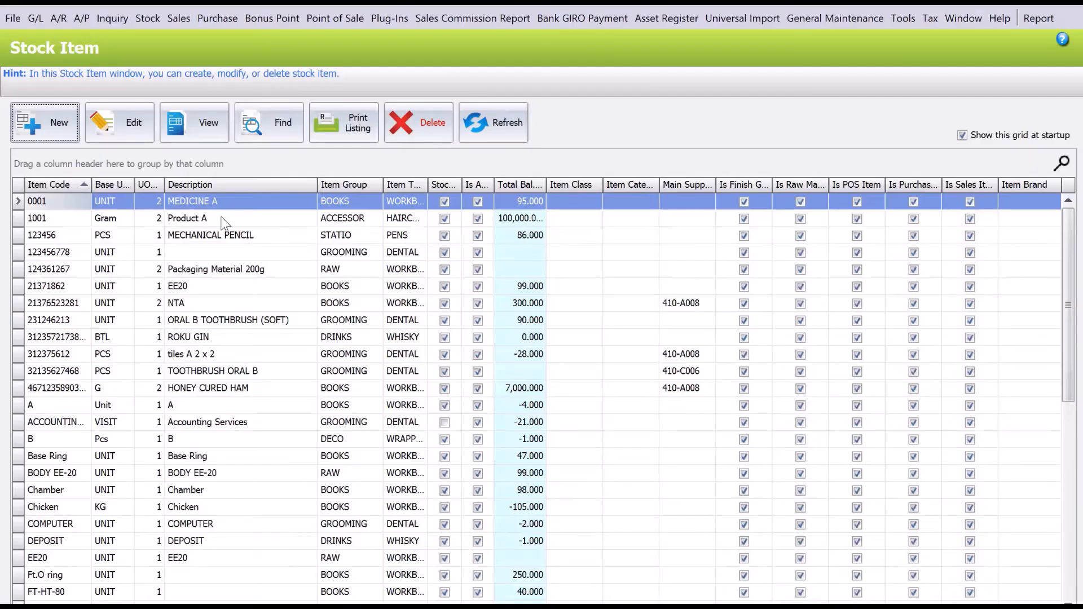
click(187, 218)
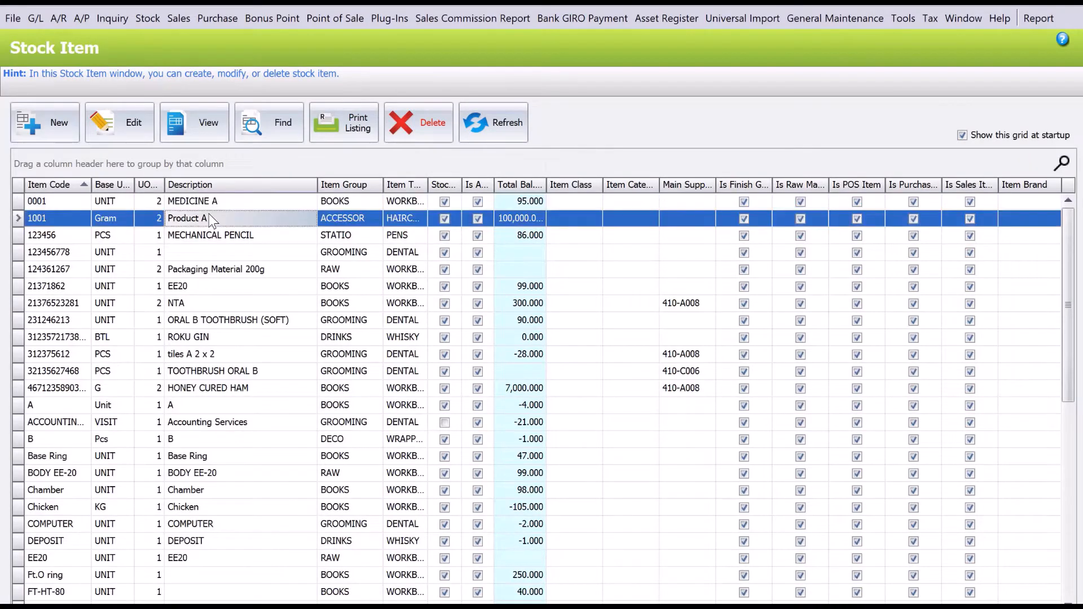
double_click(188, 218)
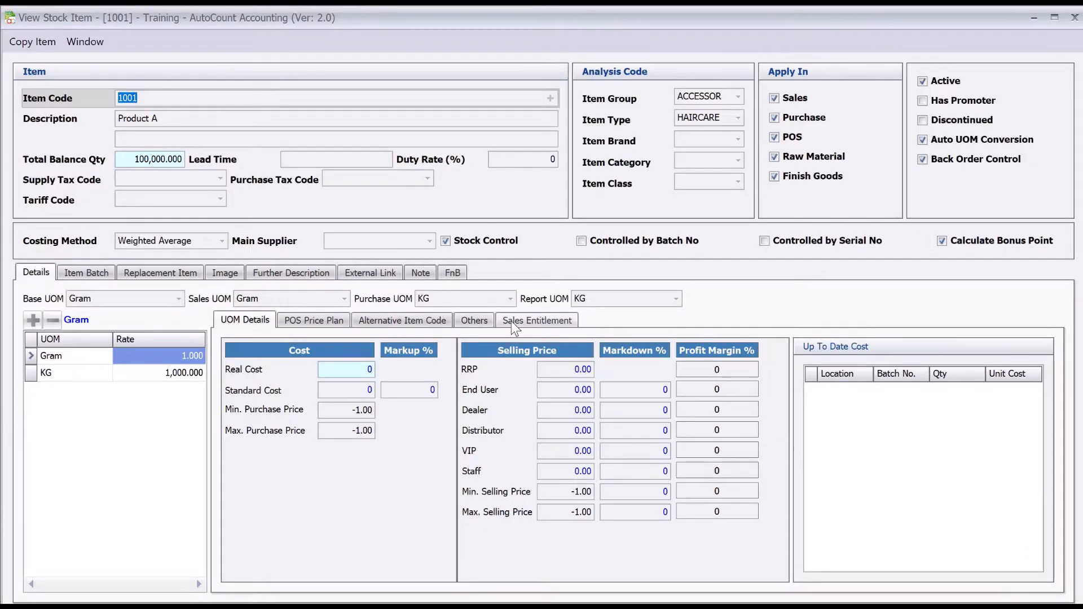
click(537, 319)
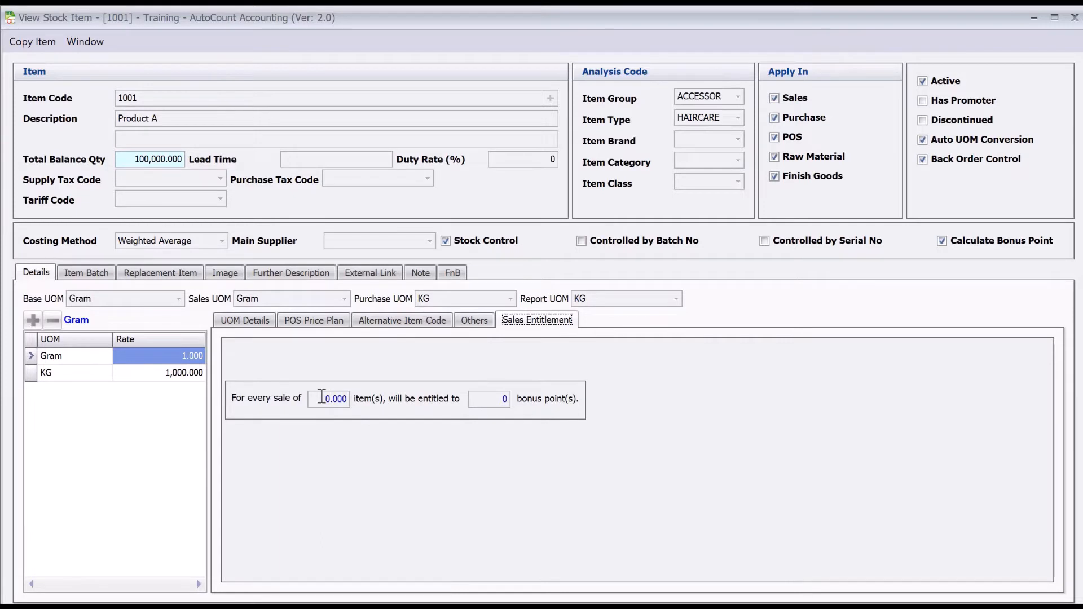
click(328, 399)
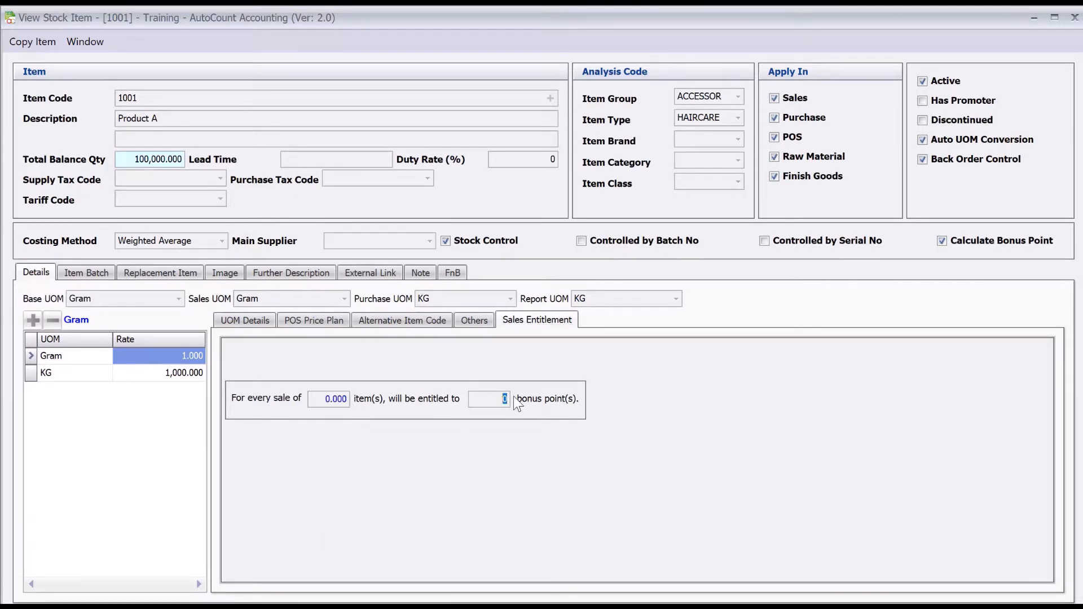
mouse_move(878, 495)
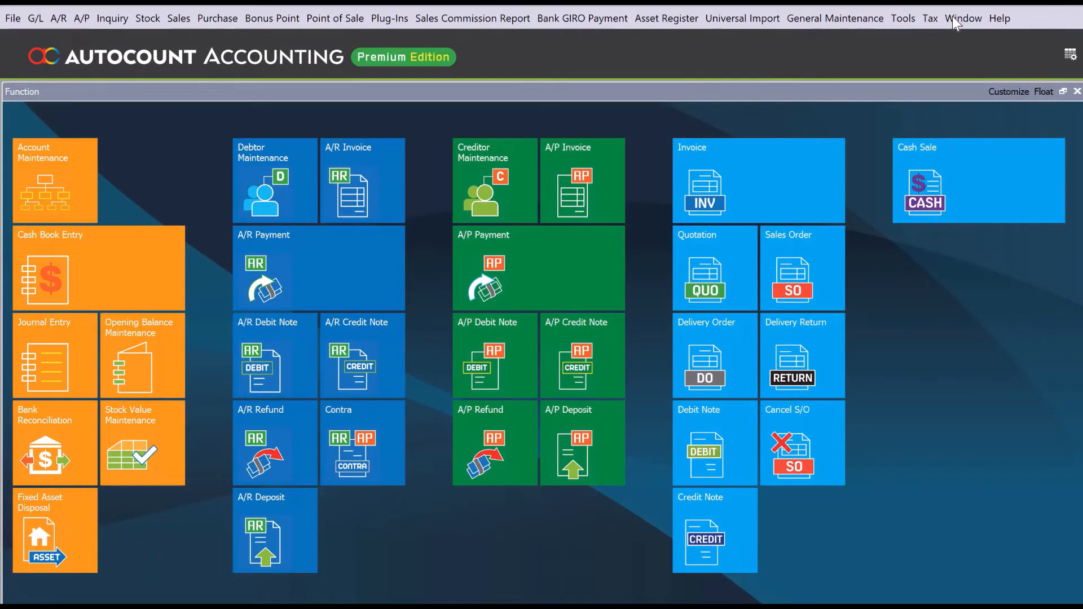
Step: Reopen Options and select 'Calculate Bonus Points based on Item's Total'
click(964, 18)
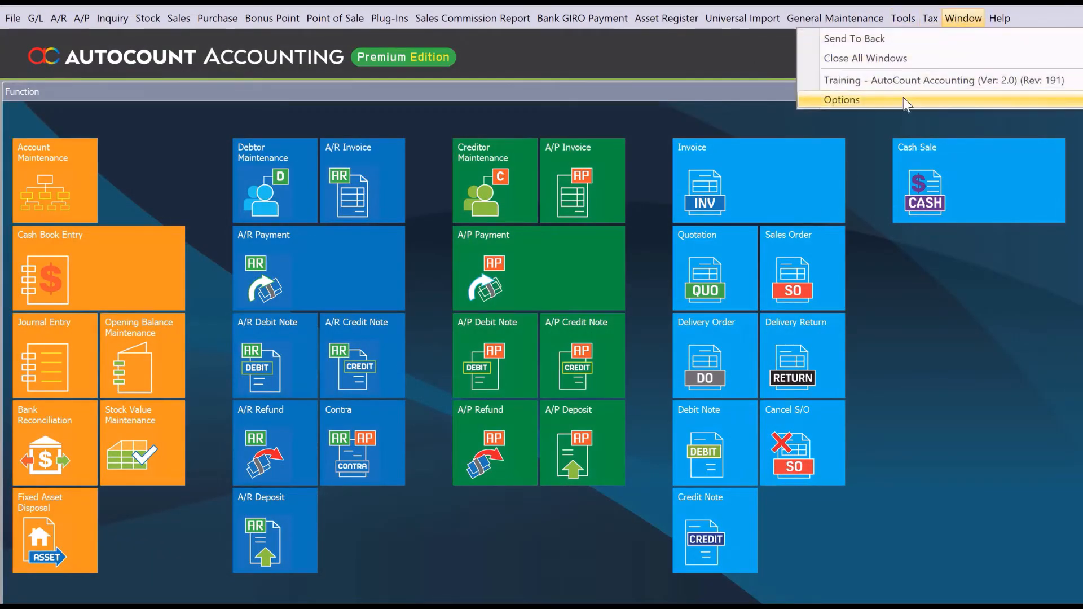
click(841, 100)
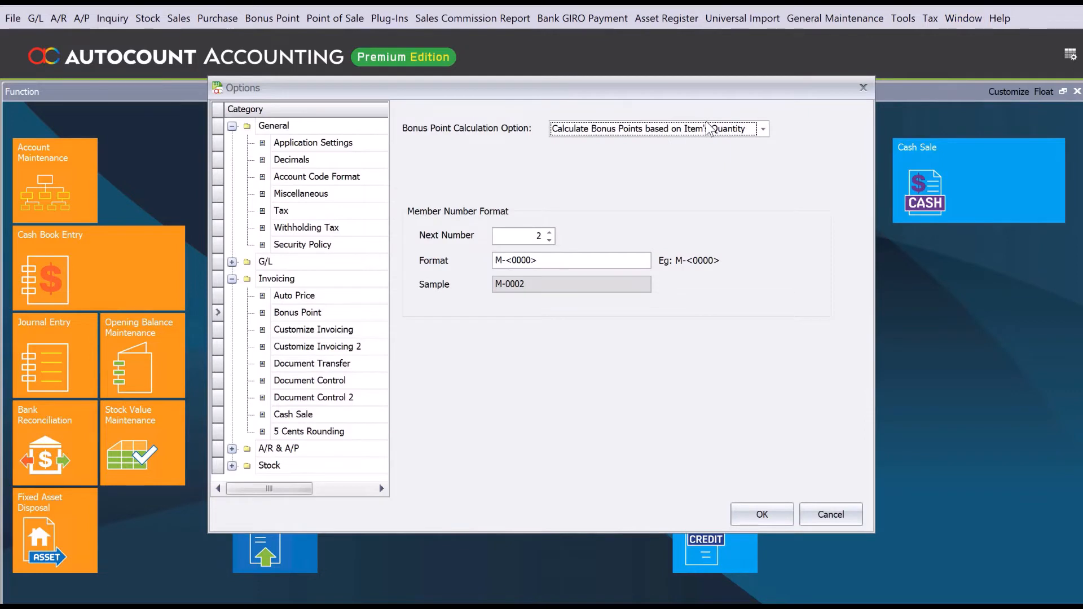
click(763, 128)
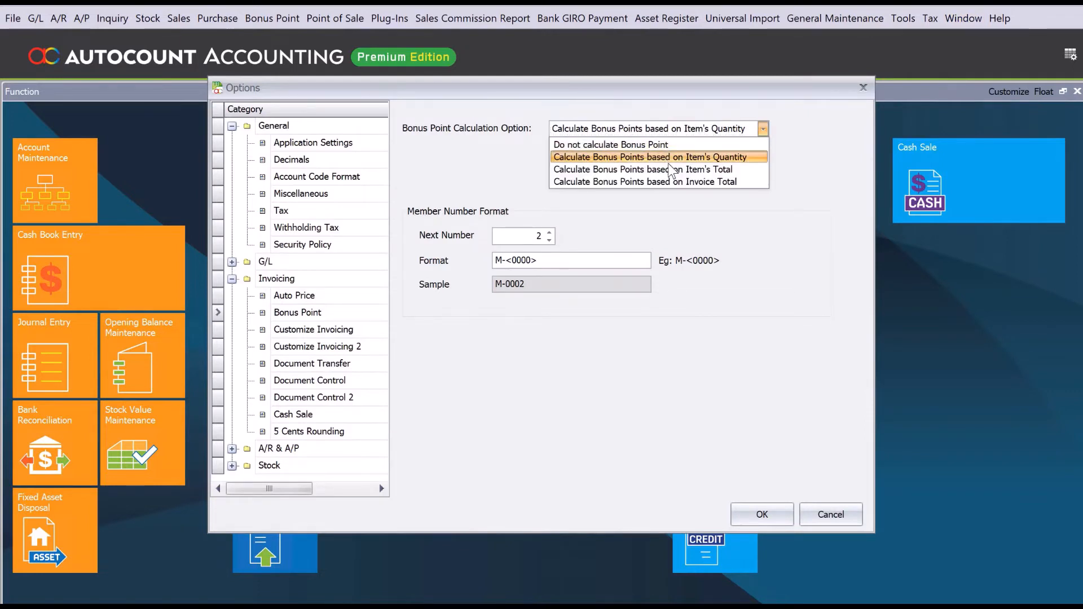
mouse_move(670, 171)
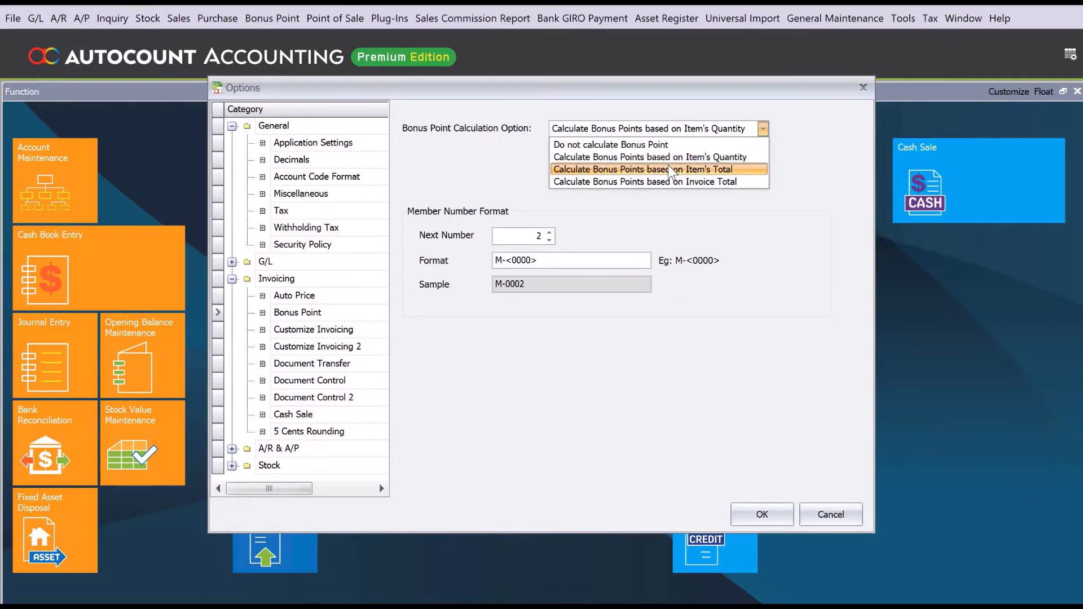
click(647, 169)
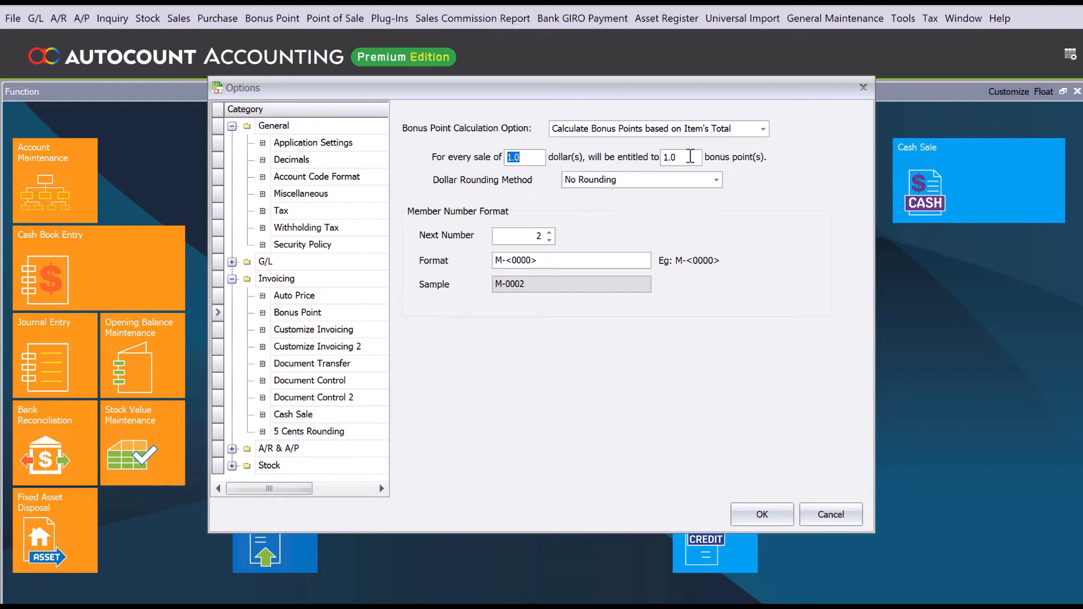
click(676, 157)
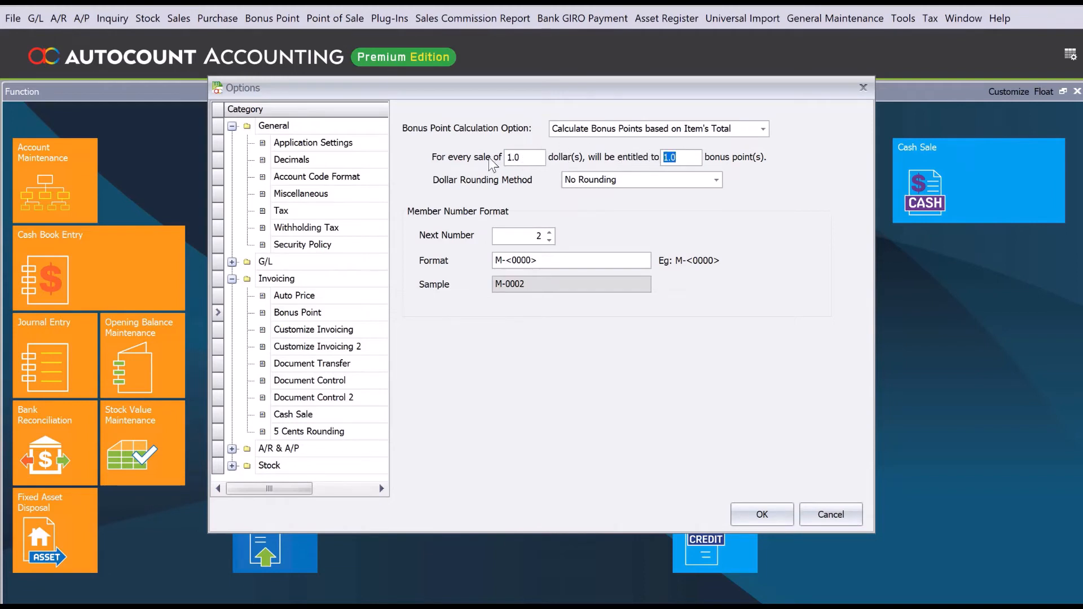
mouse_move(595, 184)
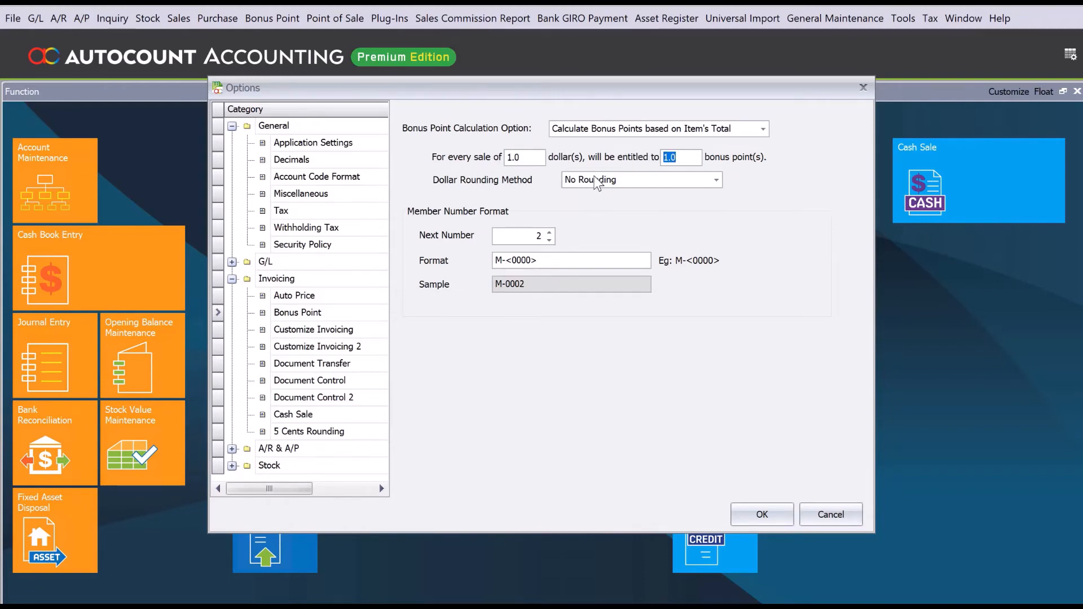
click(716, 179)
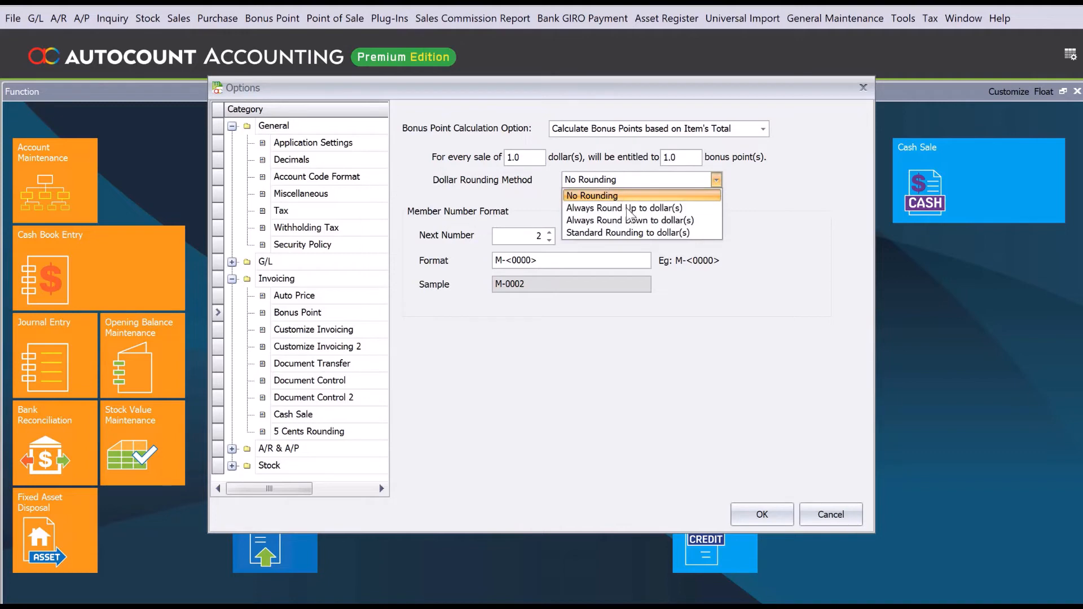
mouse_move(632, 220)
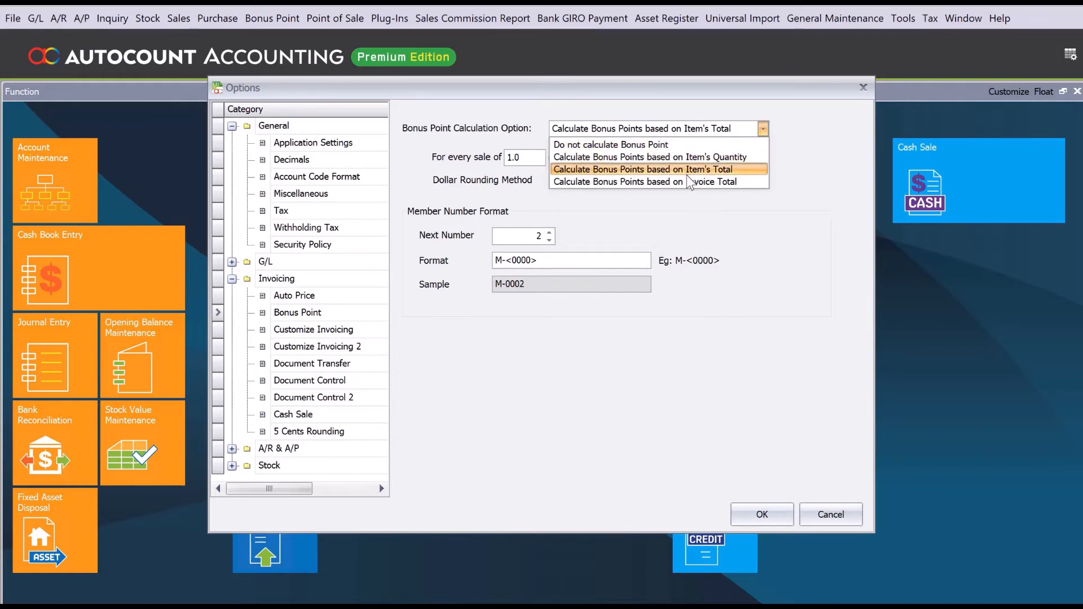
mouse_move(688, 184)
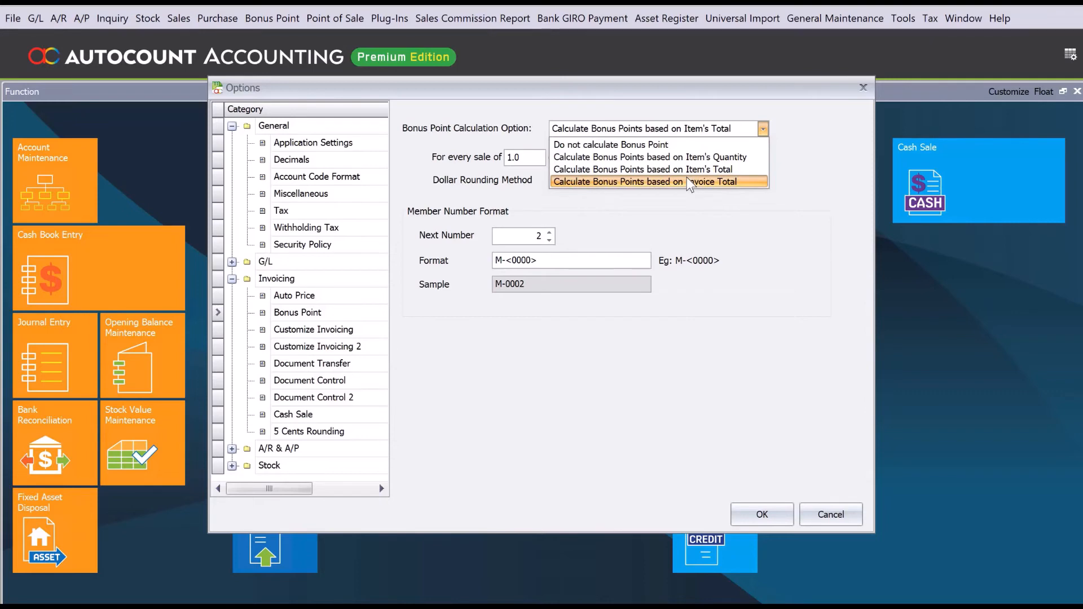
Step: Select 'Calculate Bonus Points based on Invoice Total' and enter 1.0 dollar(s)
click(660, 182)
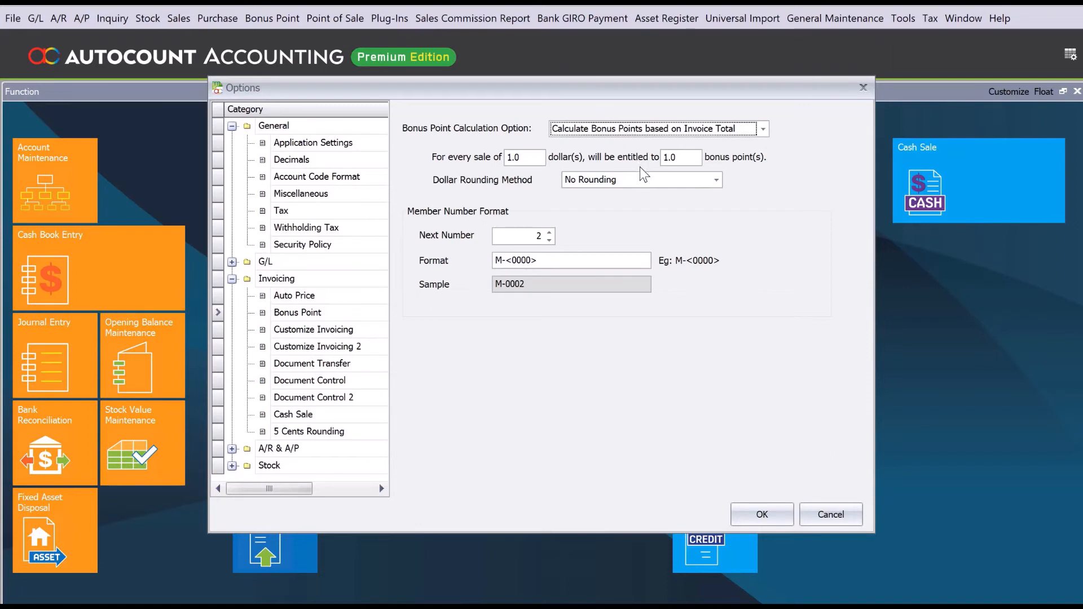
mouse_move(580, 144)
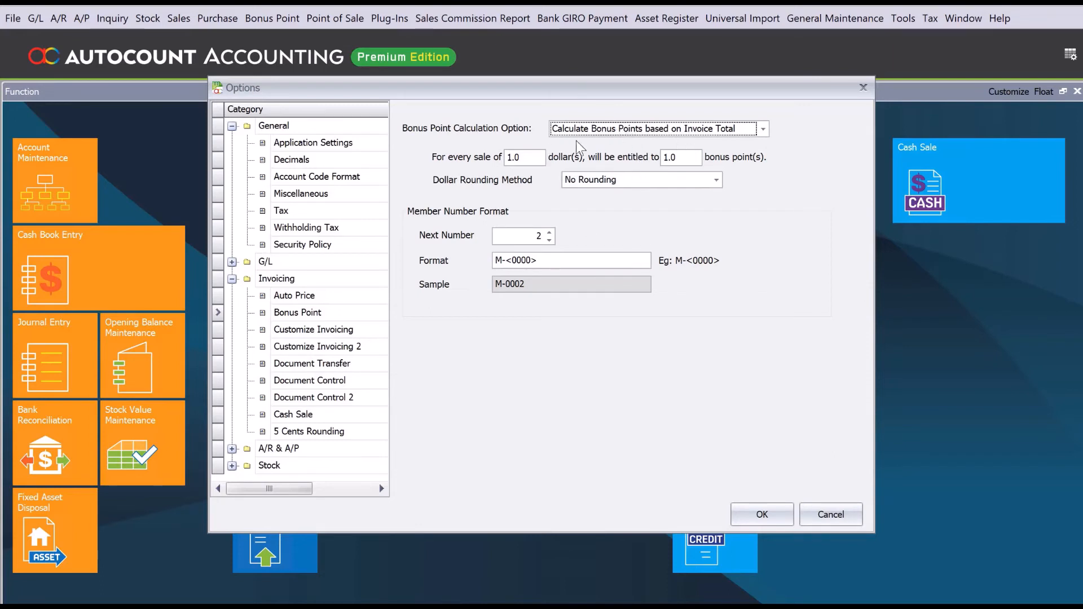
mouse_move(539, 185)
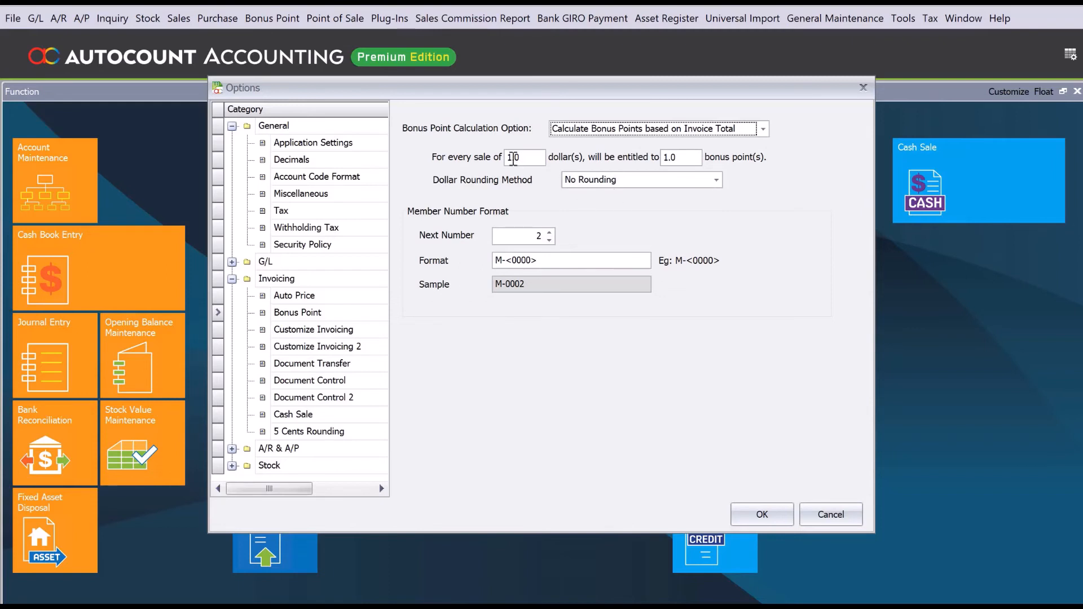
text(1.0)
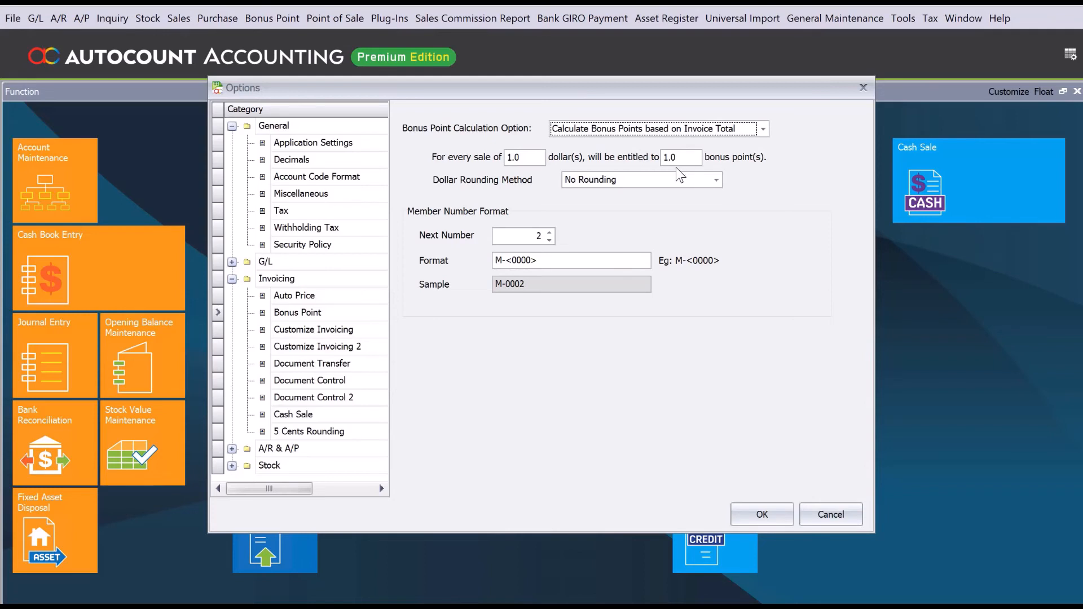
mouse_move(664, 203)
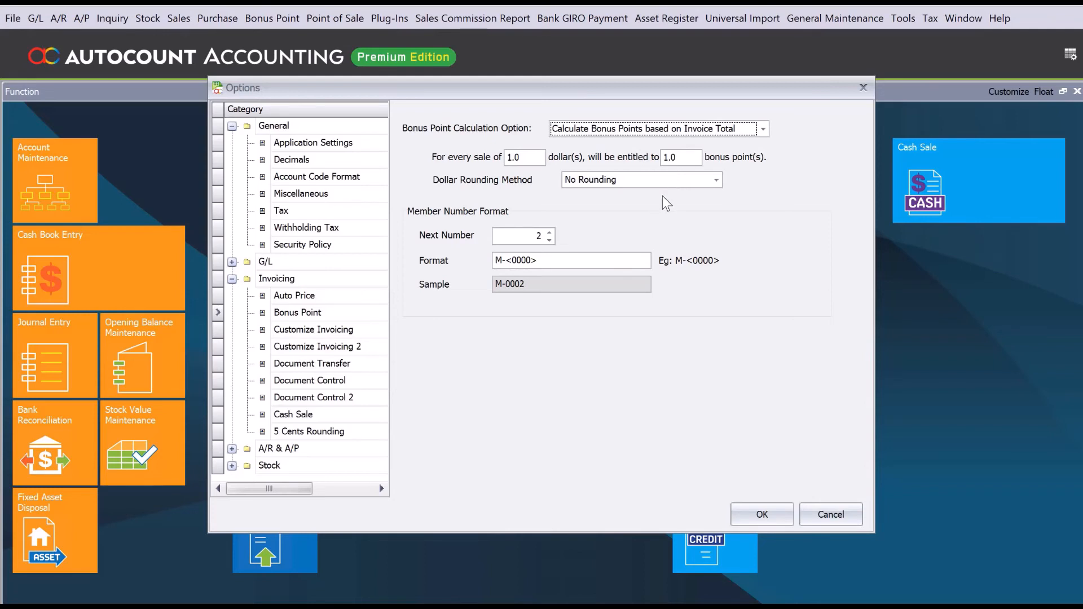